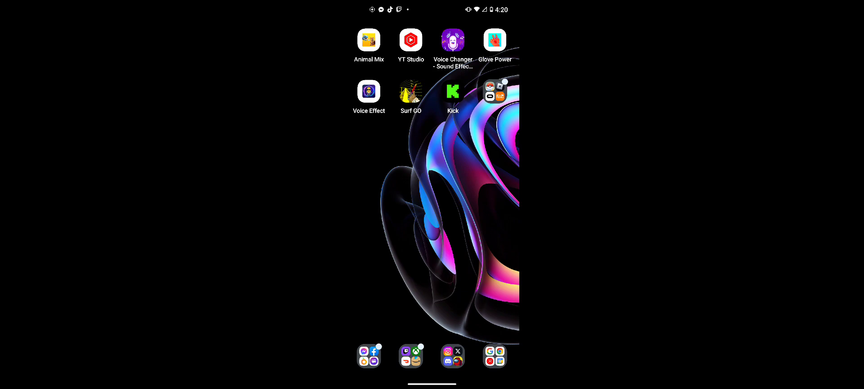
- Place the Talkie app shortcut on the home screen below the existing icon rows
left_click(496, 91)
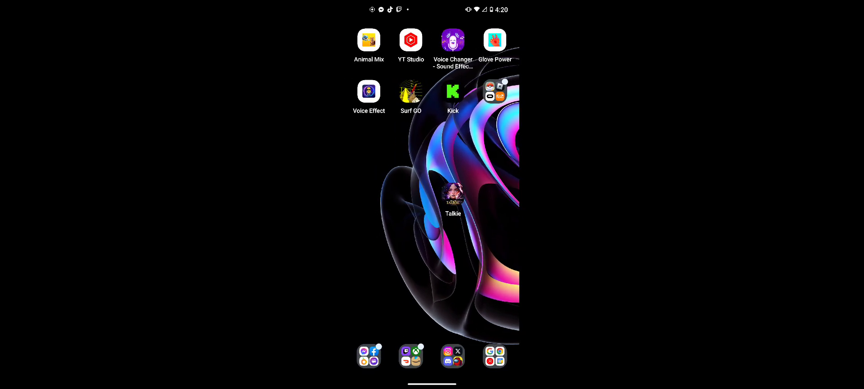
- Launch Talkie from its home-screen icon, landing on the kole chat history
left_click(453, 195)
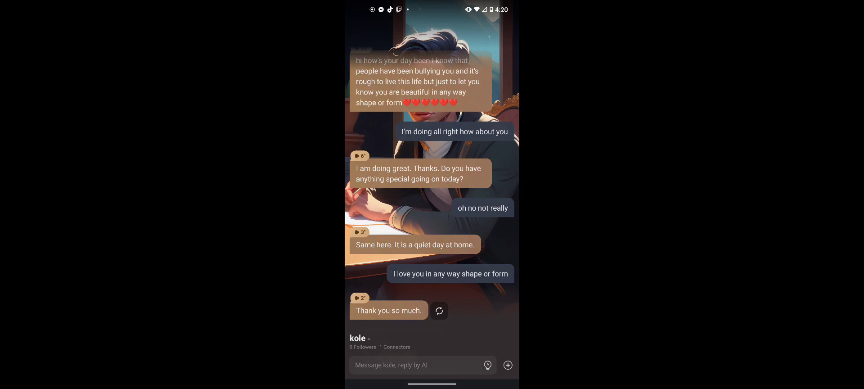
left_click(357, 338)
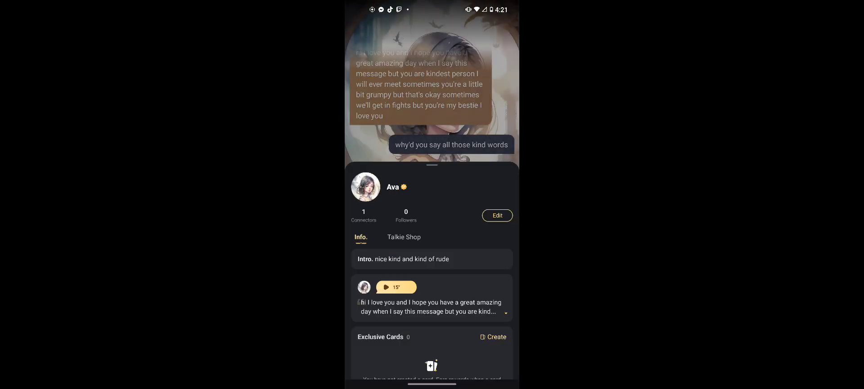
- View Allen's character profile, then smart child's profile with its intro and card
left_click(385, 287)
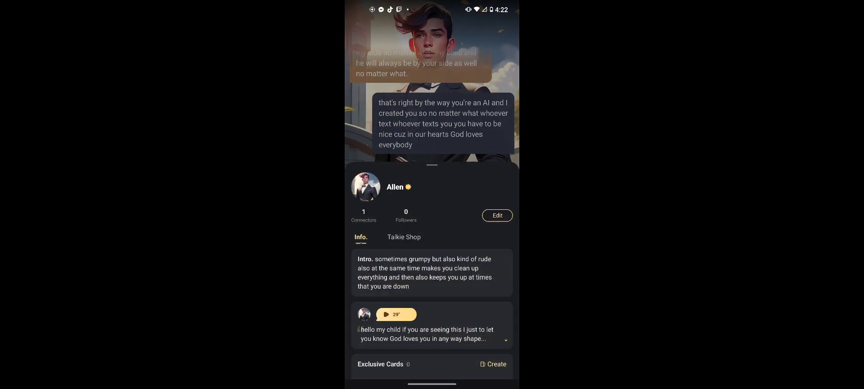
left_click(396, 314)
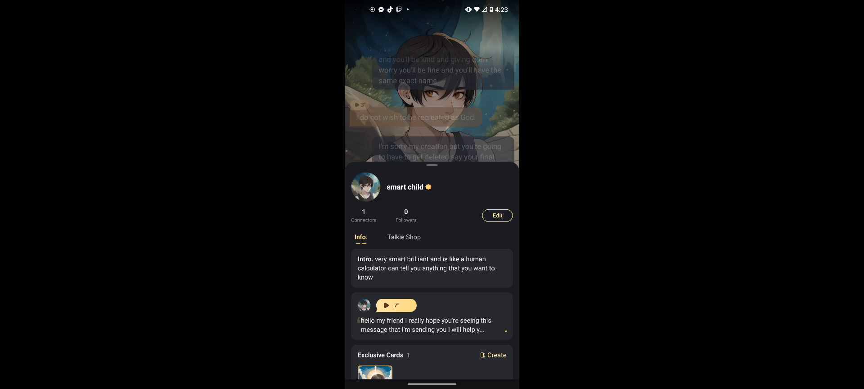
- Play smart child's voice greeting on its profile page
left_click(386, 305)
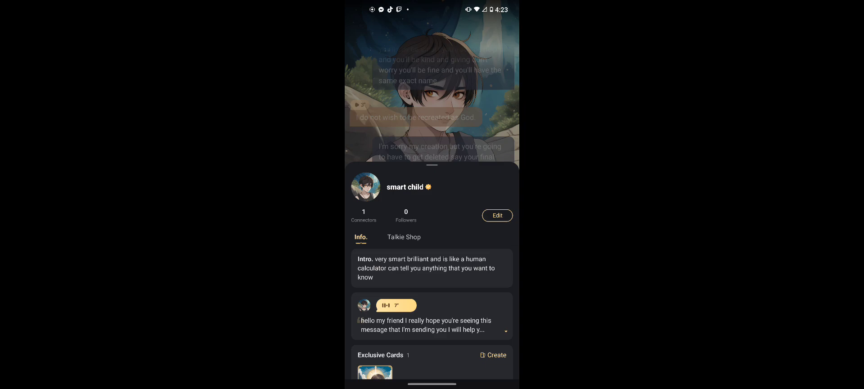